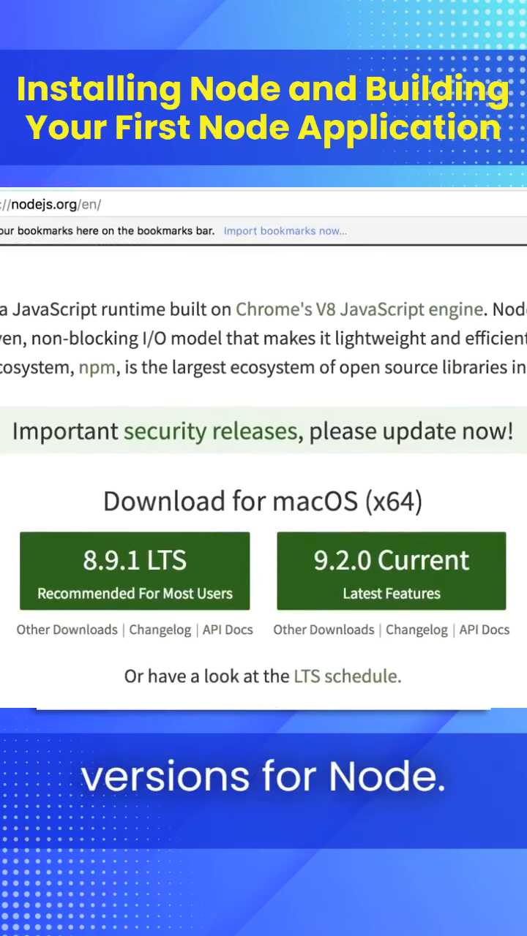
Download the 8.9.1 LTS macOS installer instead of the 9.2.0 Current build
click(134, 570)
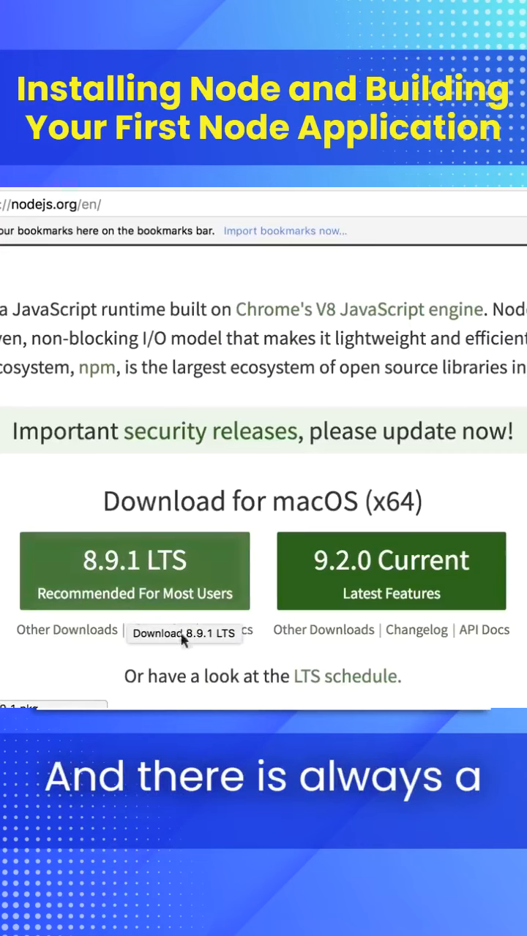
mouse_move(358, 614)
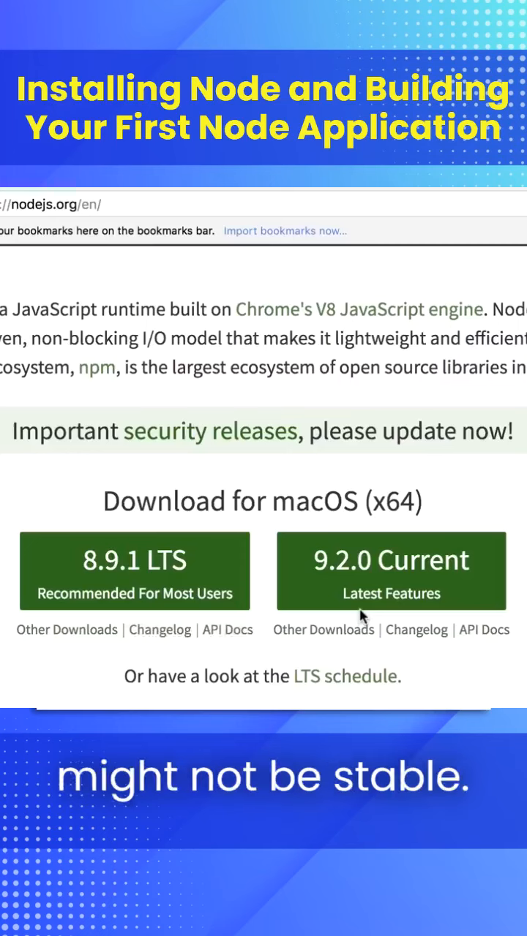
click(134, 570)
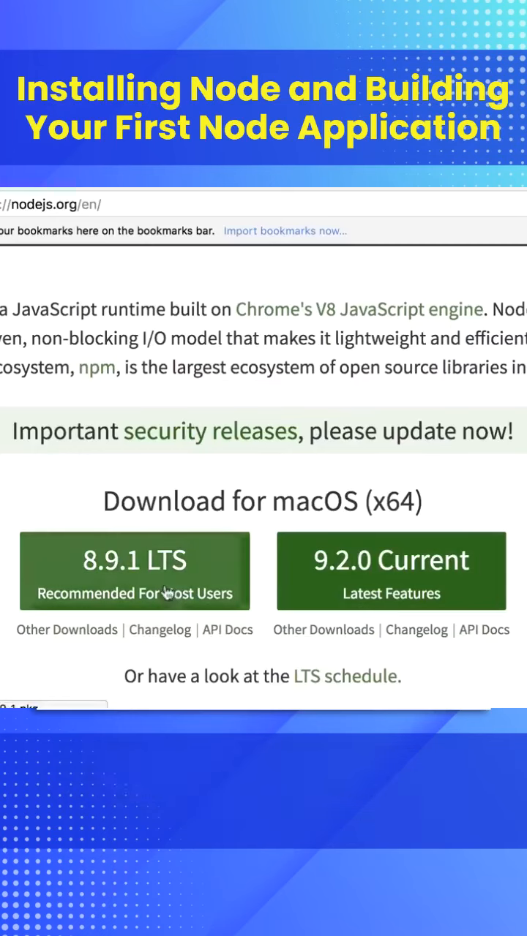